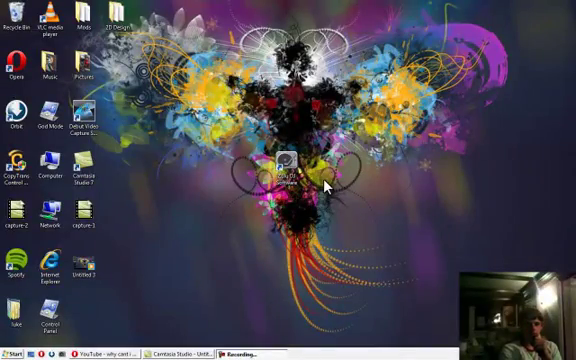
pyautogui.moveTo(312, 192)
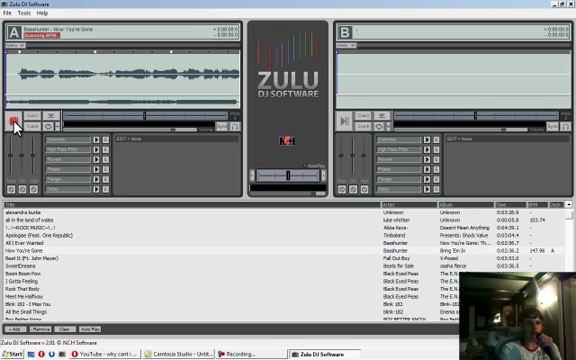
pyautogui.click(16, 124)
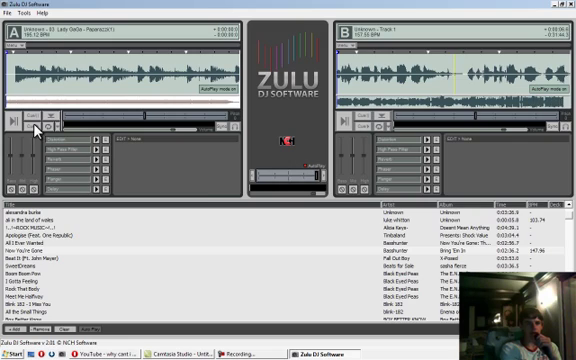
pyautogui.moveTo(420, 122)
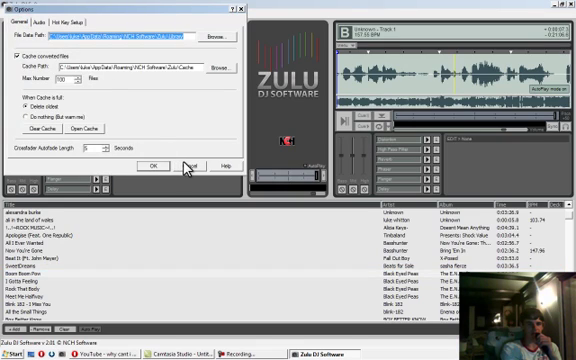
pyautogui.moveTo(184, 166)
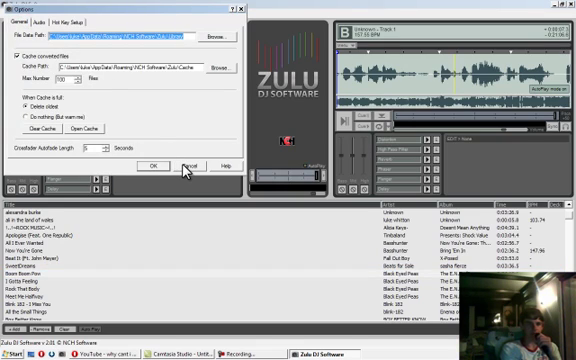
# Step: Dismiss the settings dialog with Cancel, leaving both loaded decks visible again
pyautogui.click(184, 166)
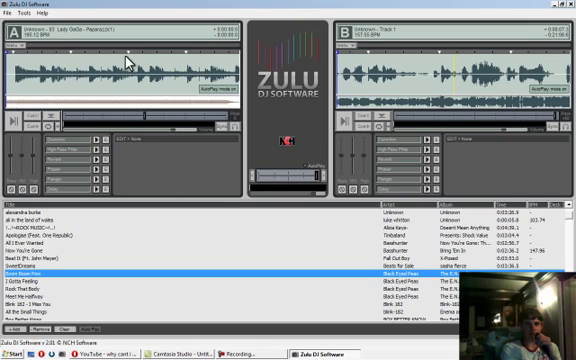
pyautogui.moveTo(276, 236)
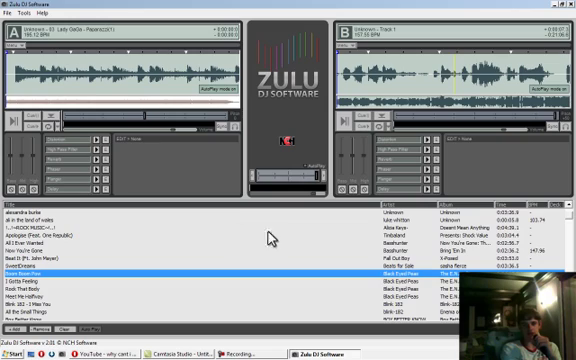
pyautogui.moveTo(184, 164)
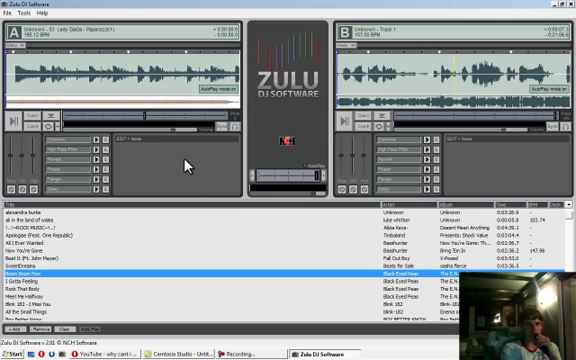